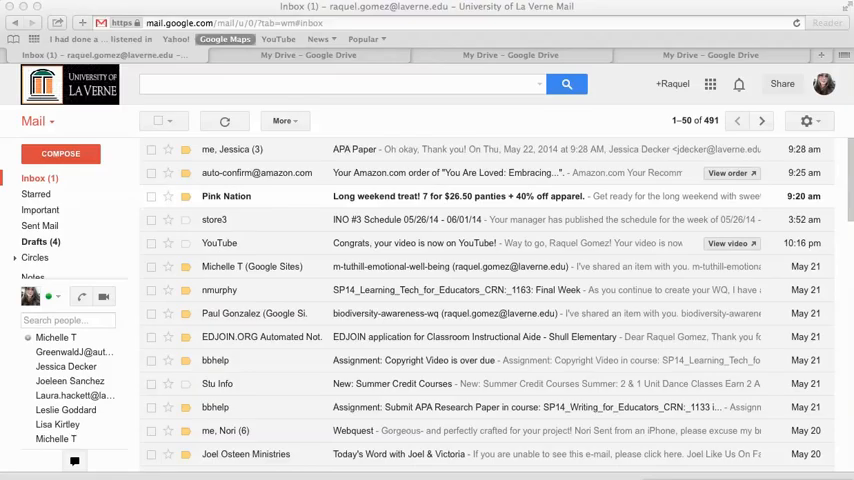
pyautogui.moveTo(734, 16)
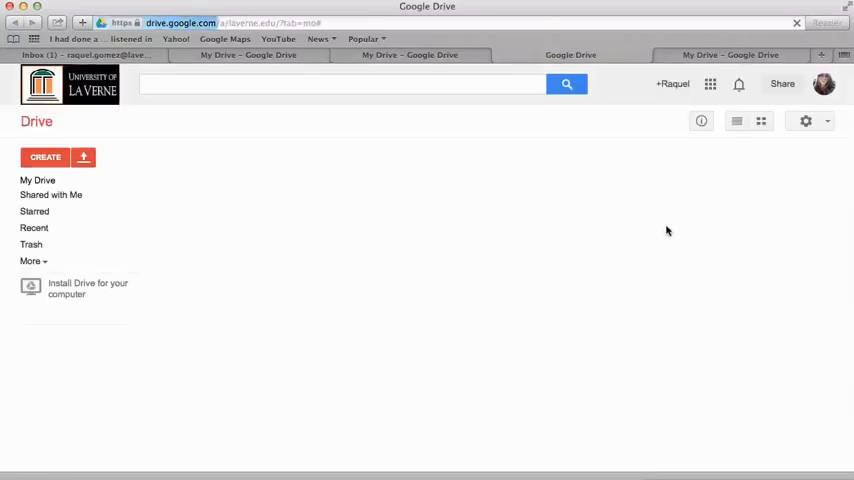
# Step: Create a new blank form from My Drive via the Create menu
pyautogui.click(36, 180)
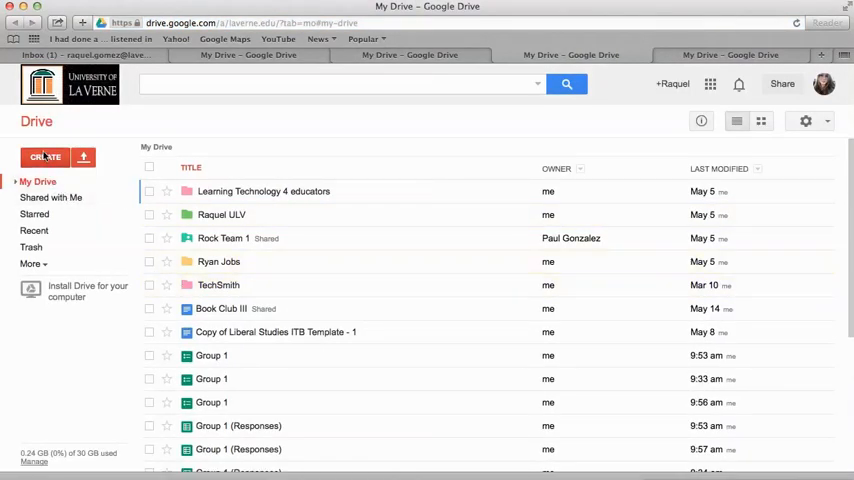
pyautogui.click(44, 156)
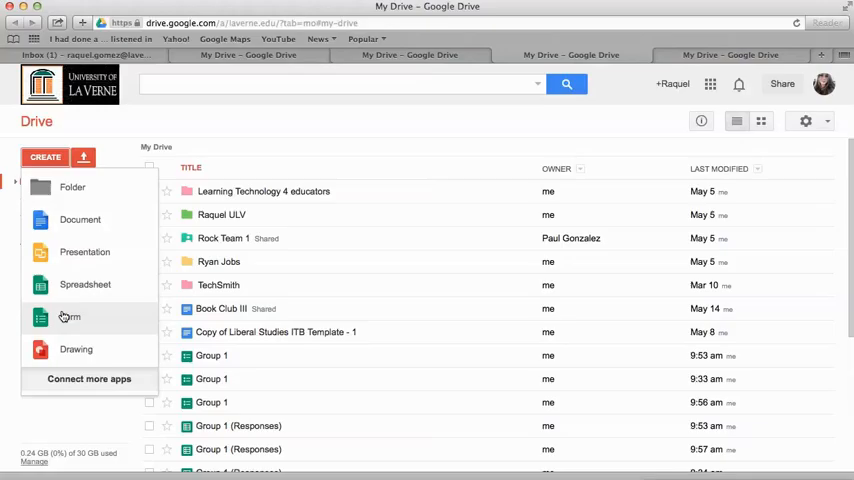
pyautogui.click(70, 316)
pyautogui.write('Group')
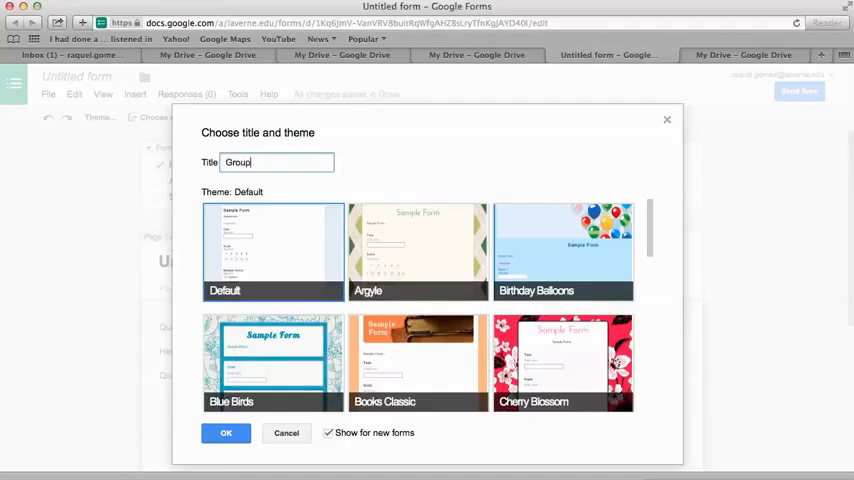
# Step: Title the form 'Group 1' with the Default theme
pyautogui.write('1')
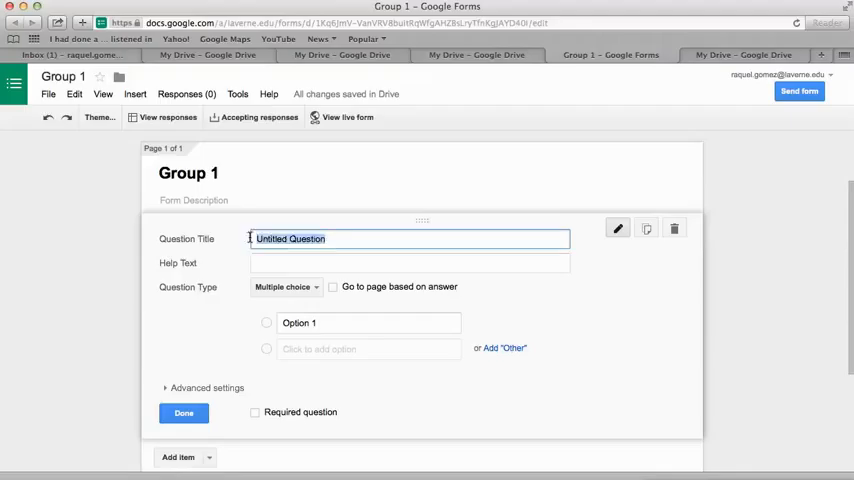
# Step: Add the paragraph-text question 'How do you see diversity in your life?' and finish it
pyautogui.write('How do you s')
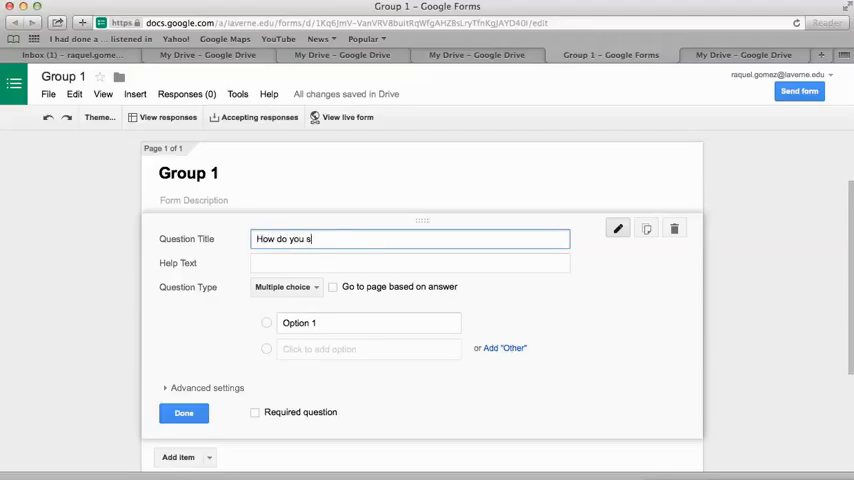
pyautogui.write('ee diversit')
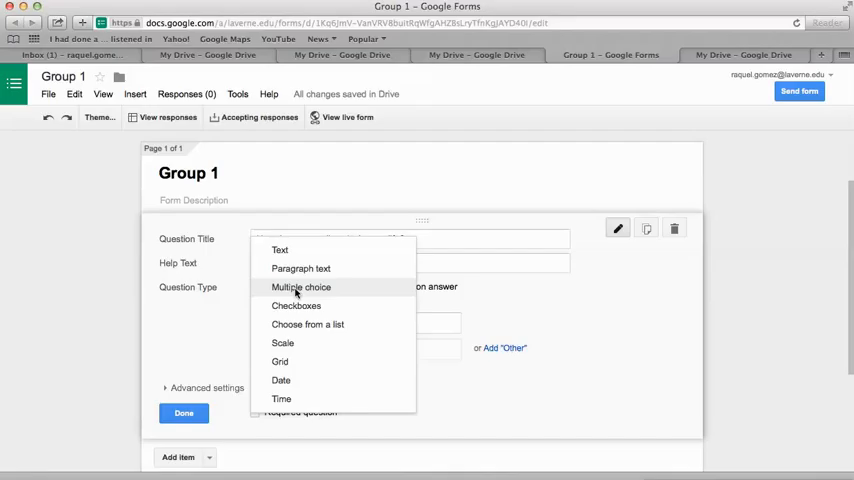
pyautogui.click(300, 268)
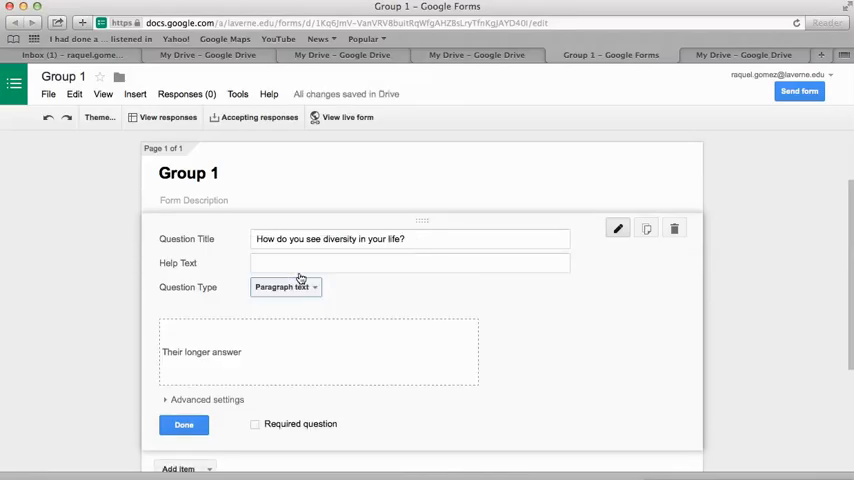
pyautogui.scroll(-3)
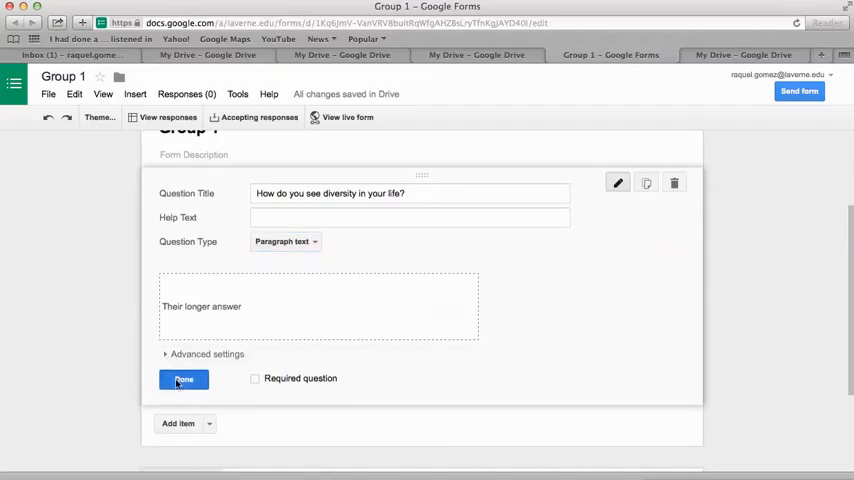
pyautogui.click(184, 378)
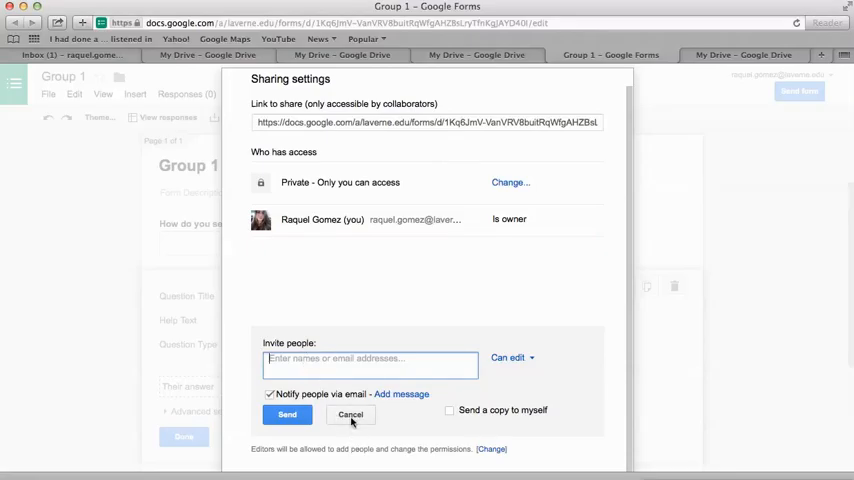
# Step: Close the sharing settings without inviting anyone, keeping the form private
pyautogui.click(350, 414)
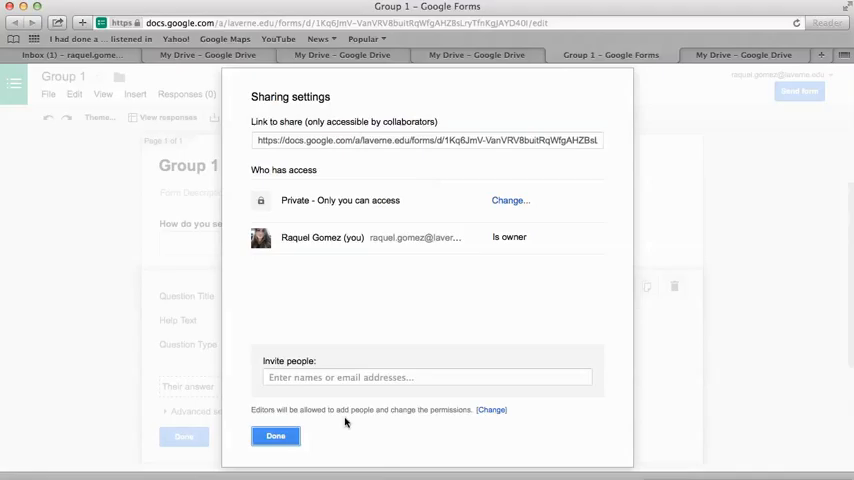
pyautogui.click(276, 436)
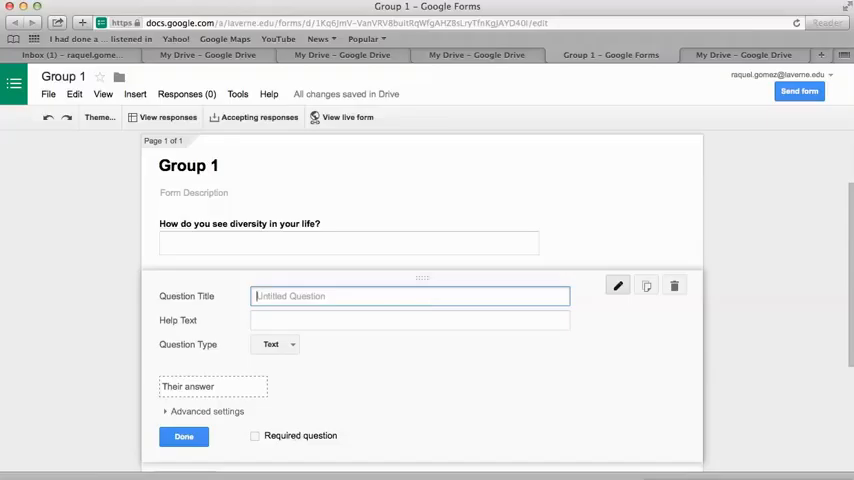
pyautogui.moveTo(800, 92)
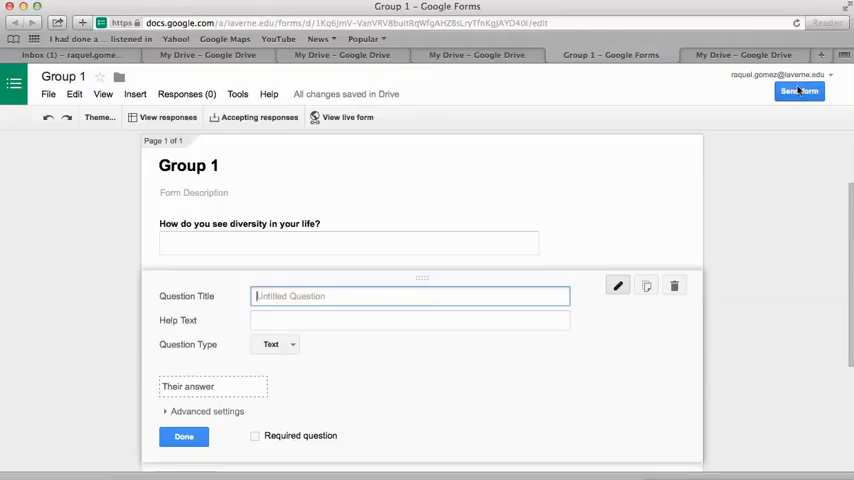